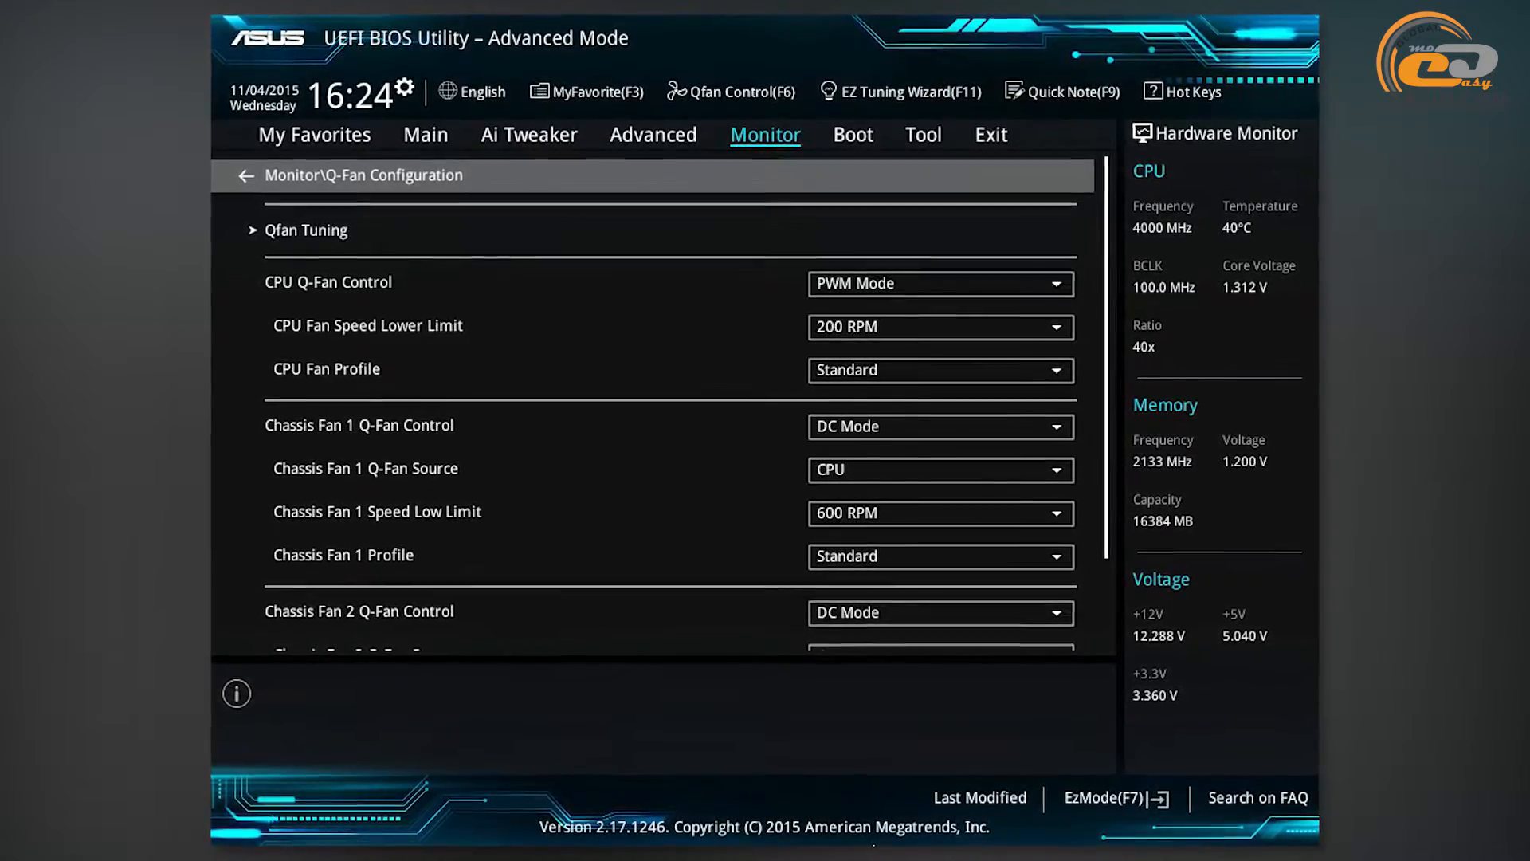
Switch from the Q-Fan settings to the Main system overview page.
left_click(899, 90)
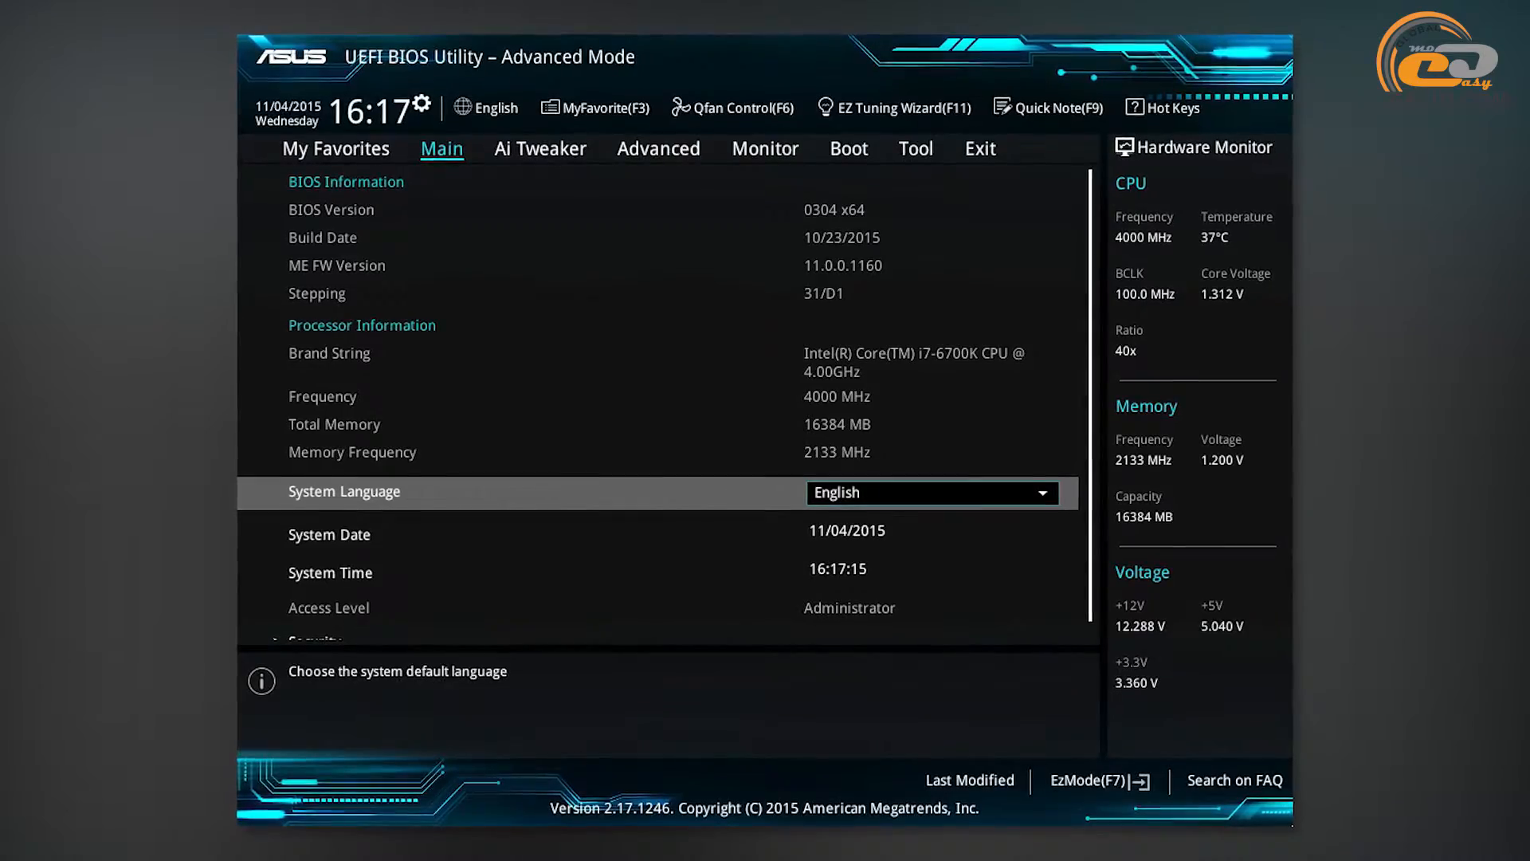
Go to Ai Tweaker, review DRAM frequencies, and show the DRAM Timing Control page.
left_click(545, 154)
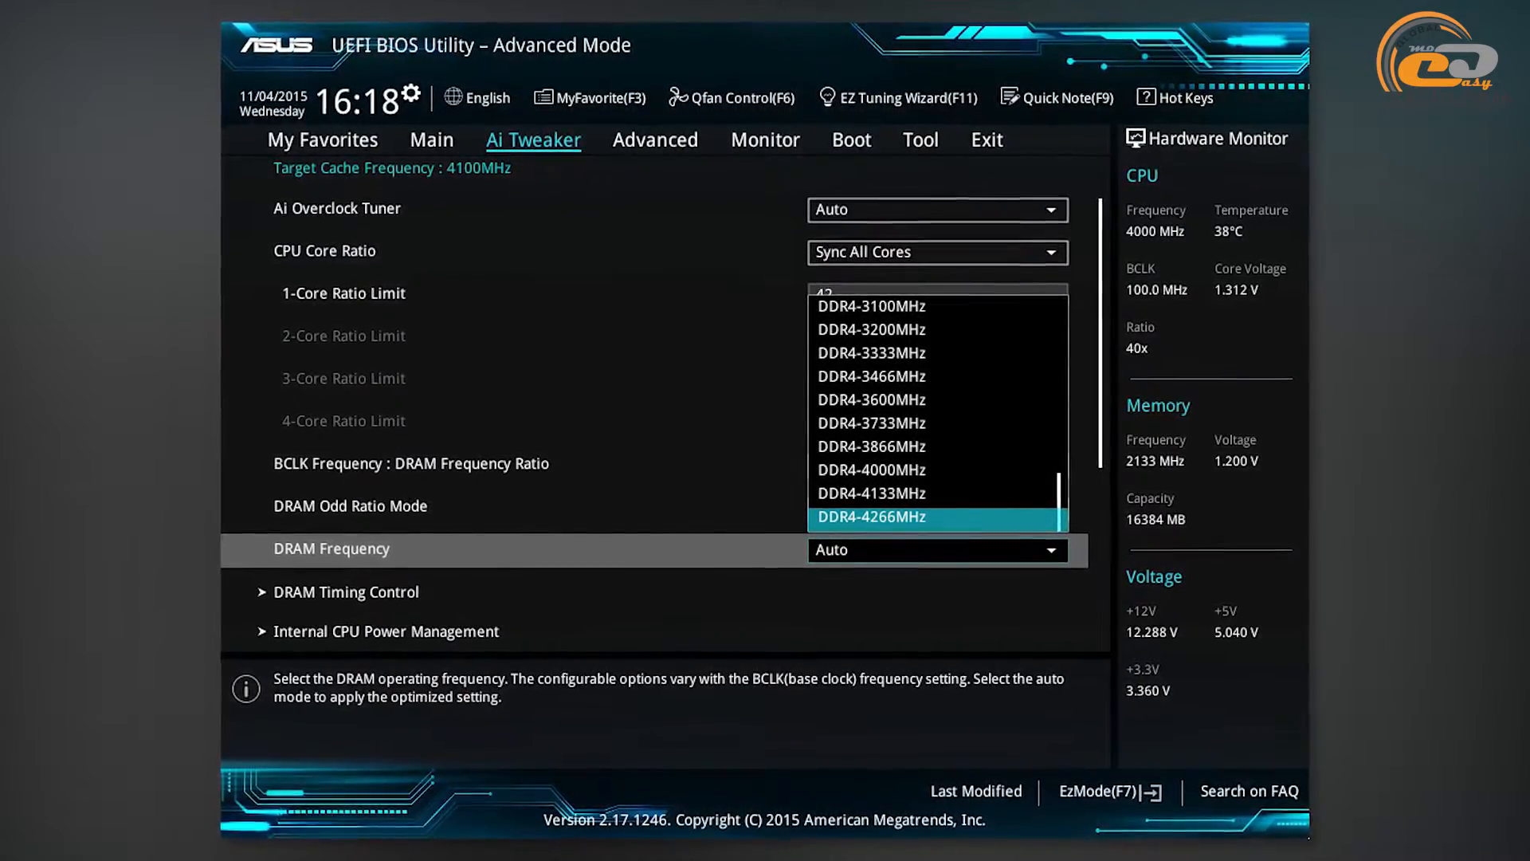
left_click(346, 591)
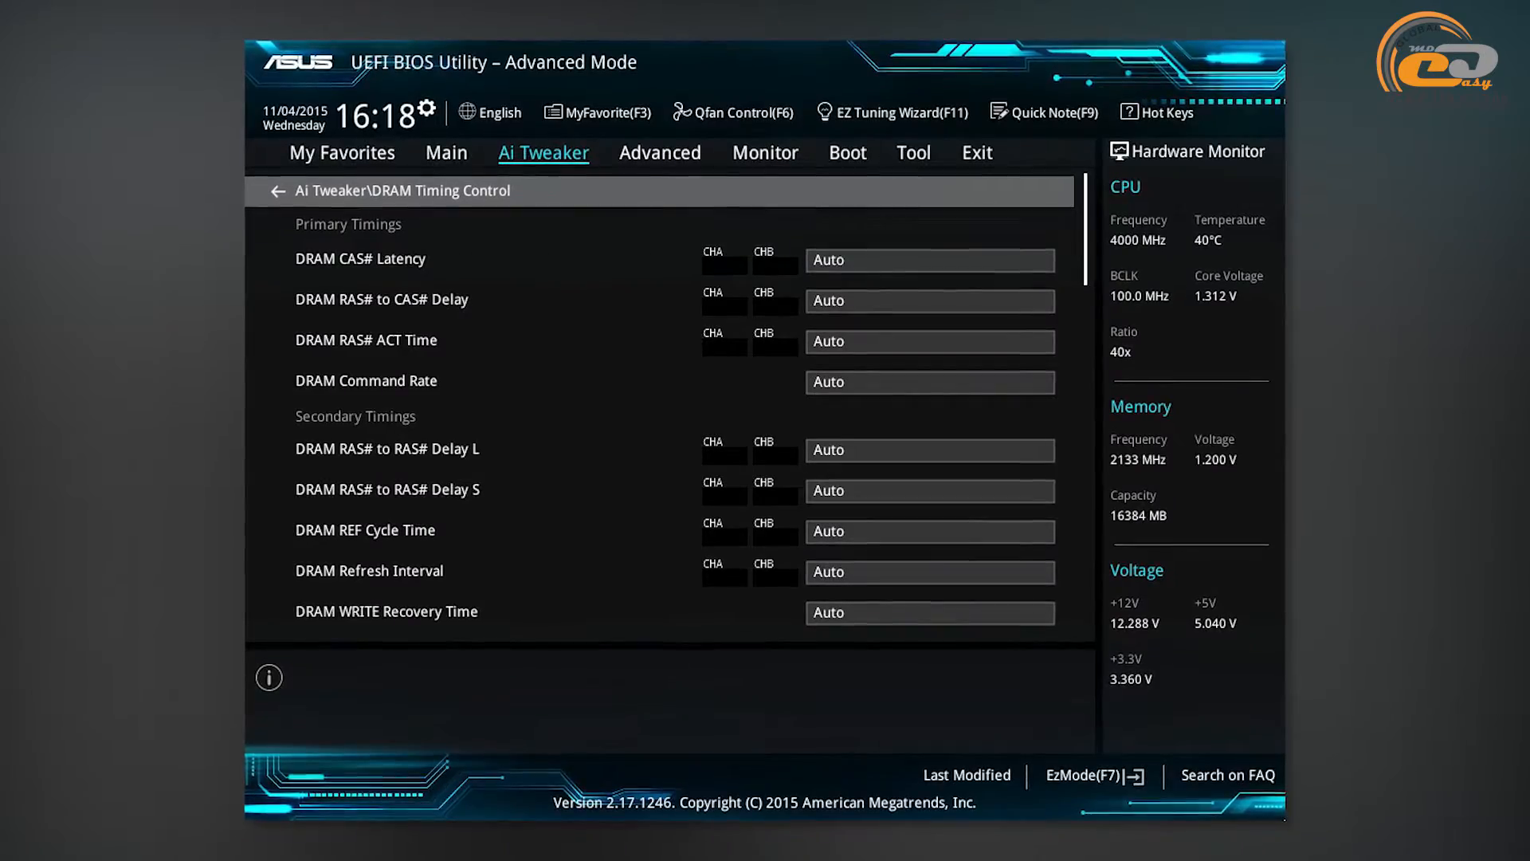